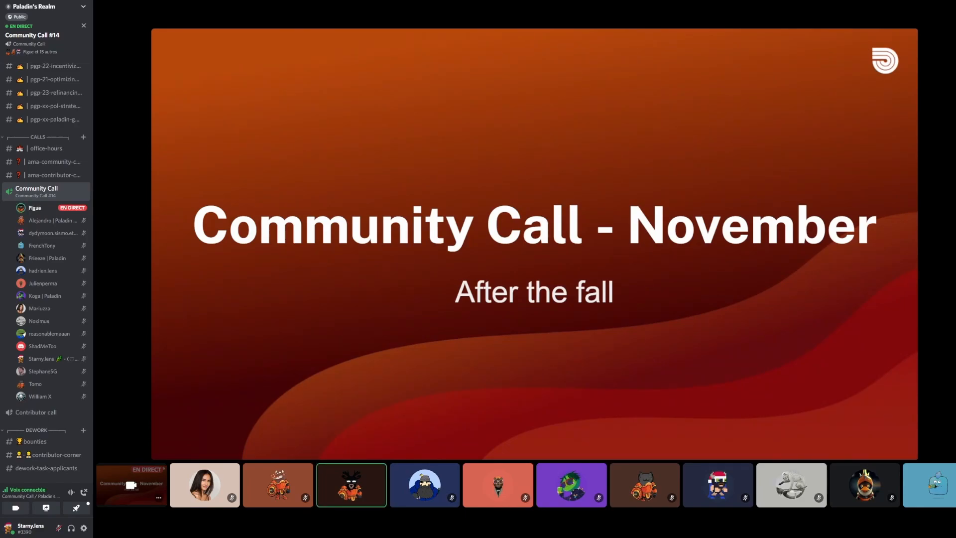
pyautogui.moveTo(789, 276)
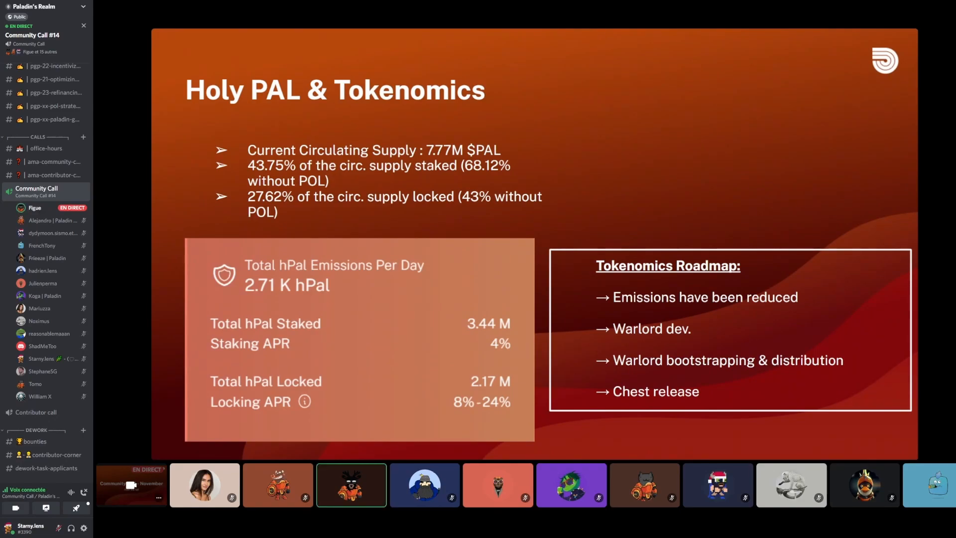
pyautogui.moveTo(774, 208)
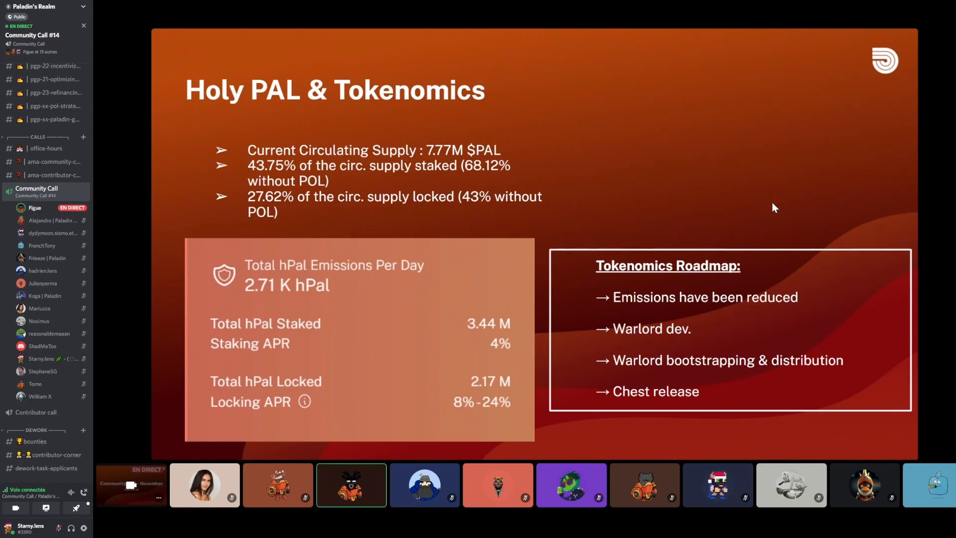
pyautogui.moveTo(771, 217)
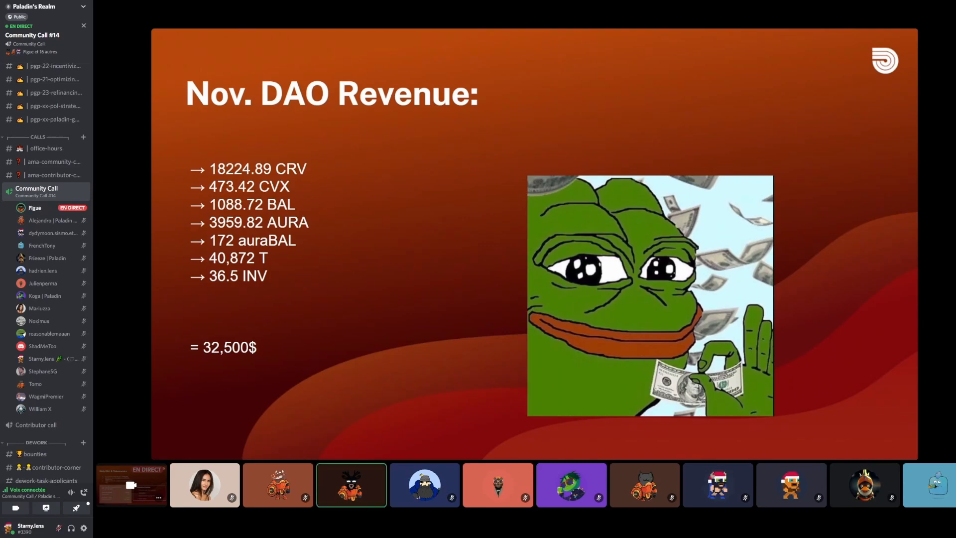
pyautogui.moveTo(766, 283)
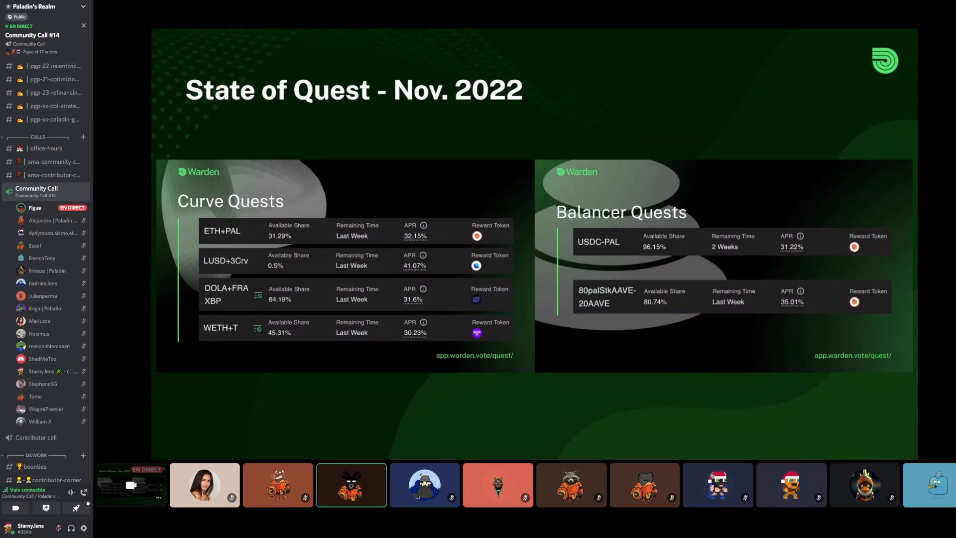
pyautogui.moveTo(687, 264)
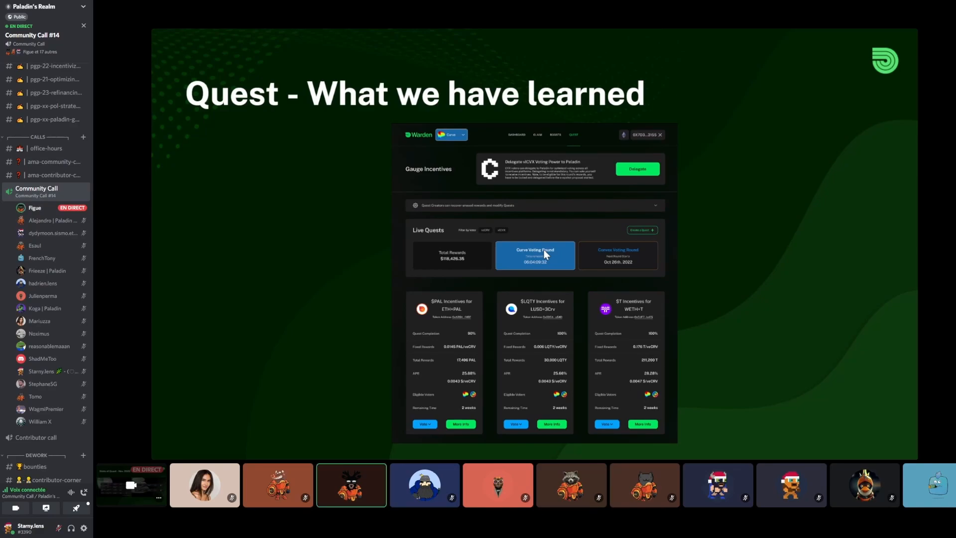
pyautogui.moveTo(557, 190)
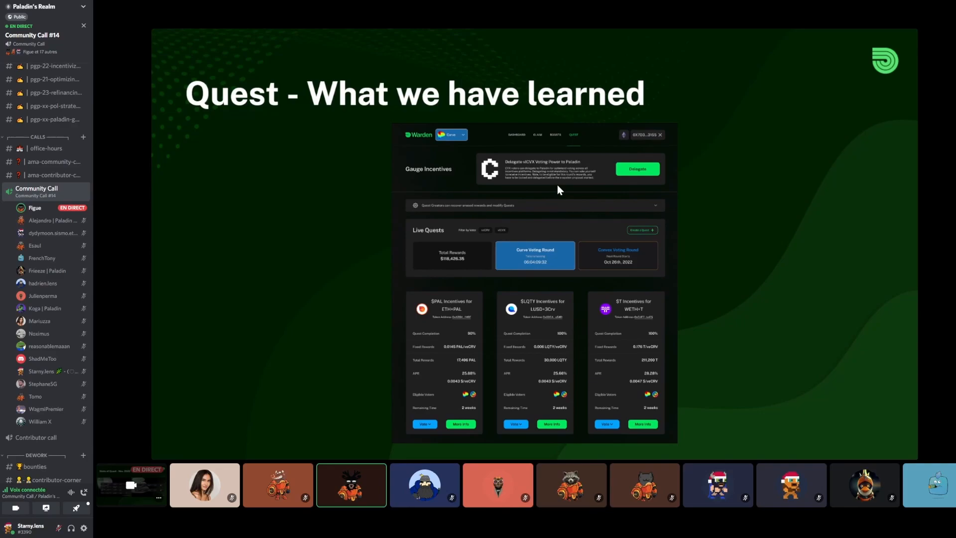
pyautogui.moveTo(693, 354)
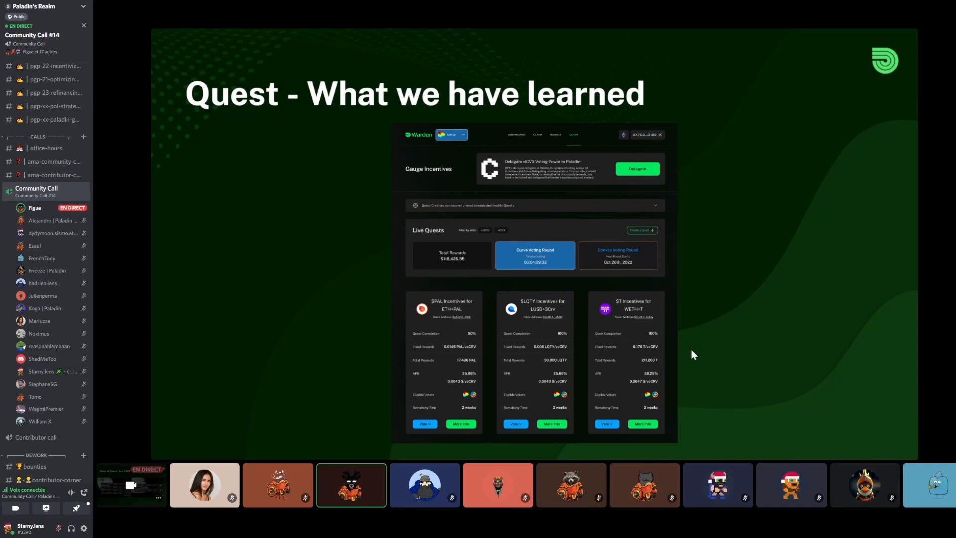
pyautogui.moveTo(803, 282)
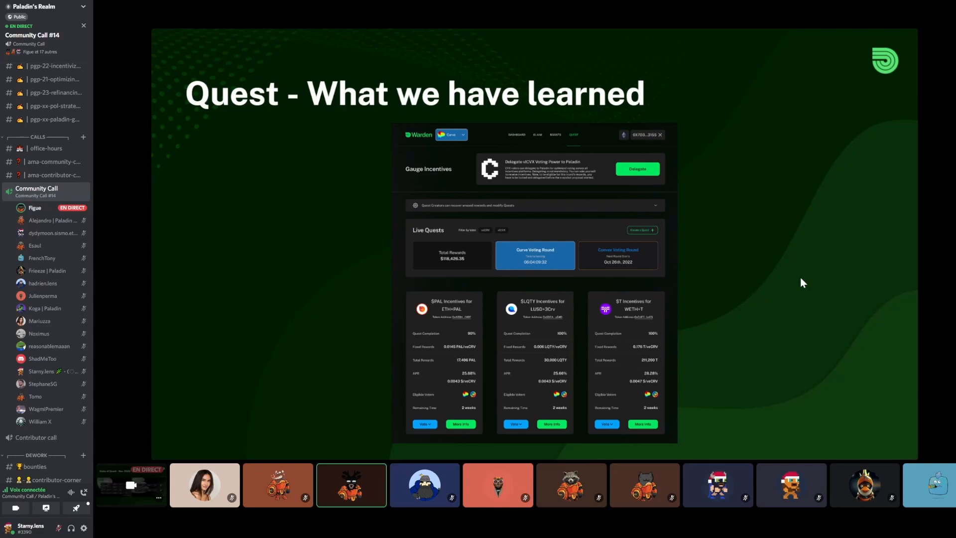
pyautogui.moveTo(803, 285)
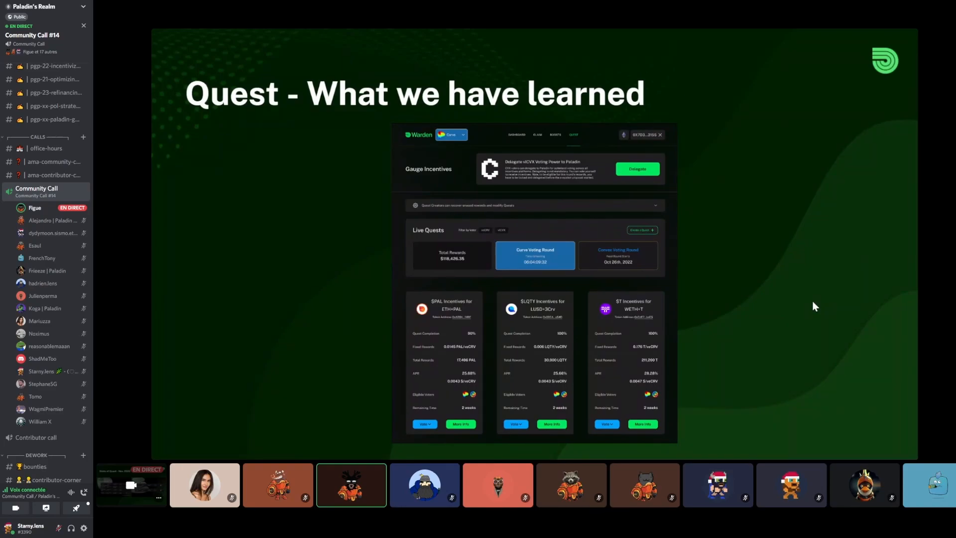
pyautogui.moveTo(815, 288)
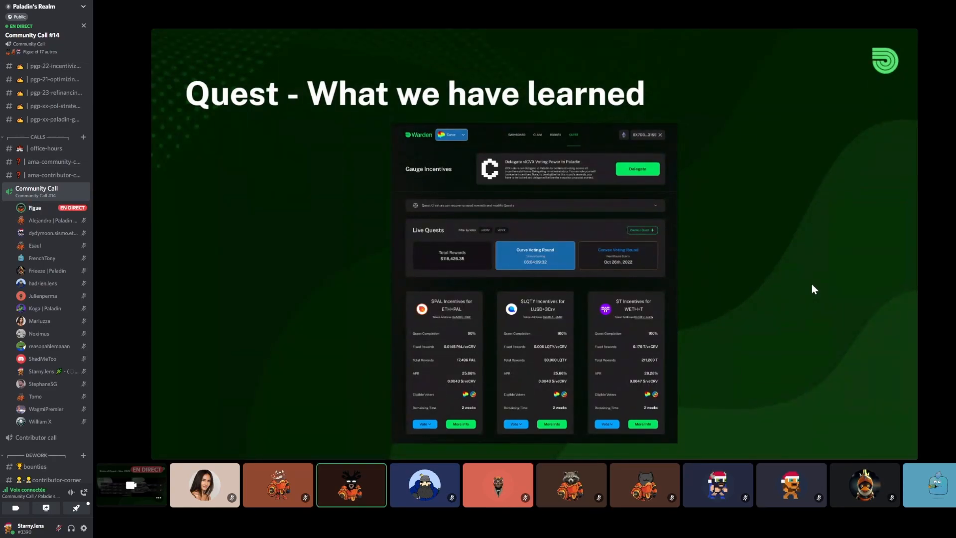
pyautogui.moveTo(782, 272)
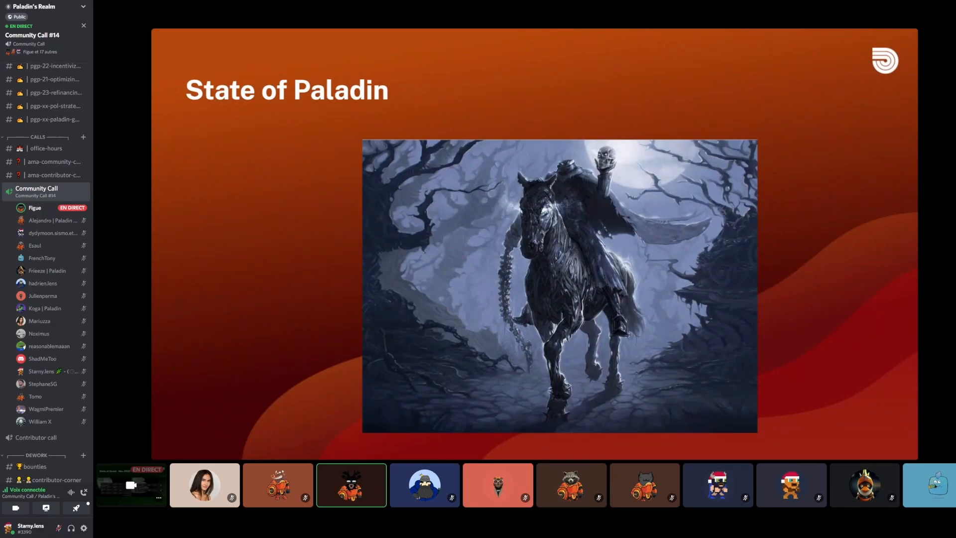
pyautogui.moveTo(732, 226)
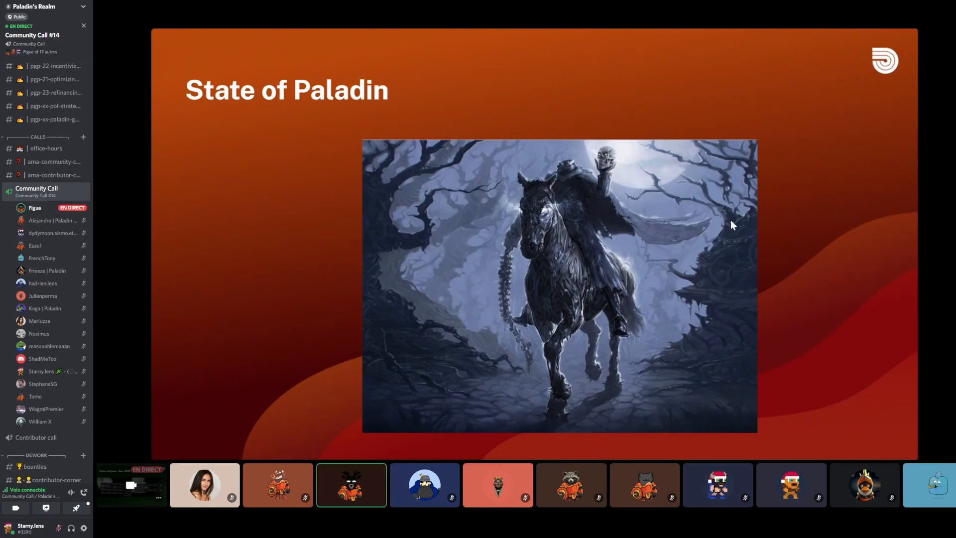
pyautogui.moveTo(641, 410)
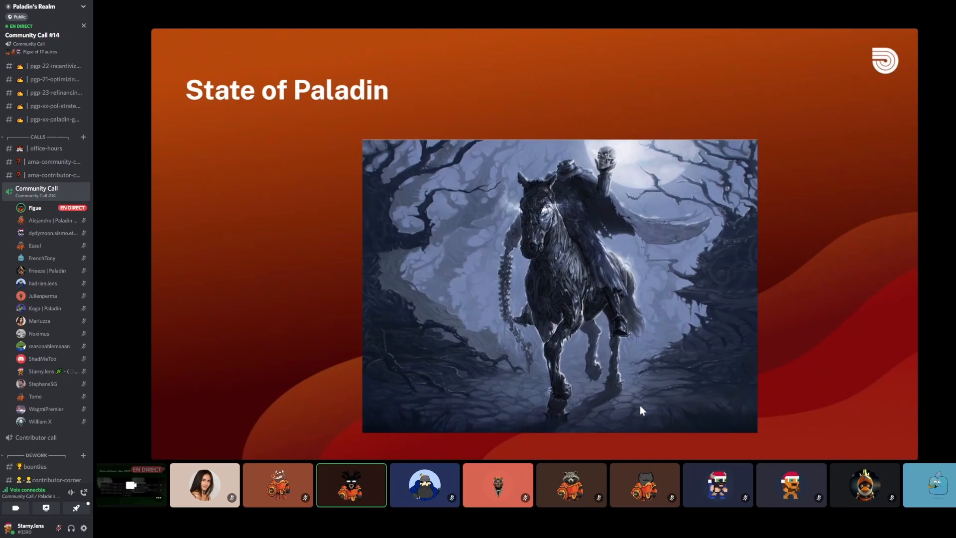
pyautogui.moveTo(720, 304)
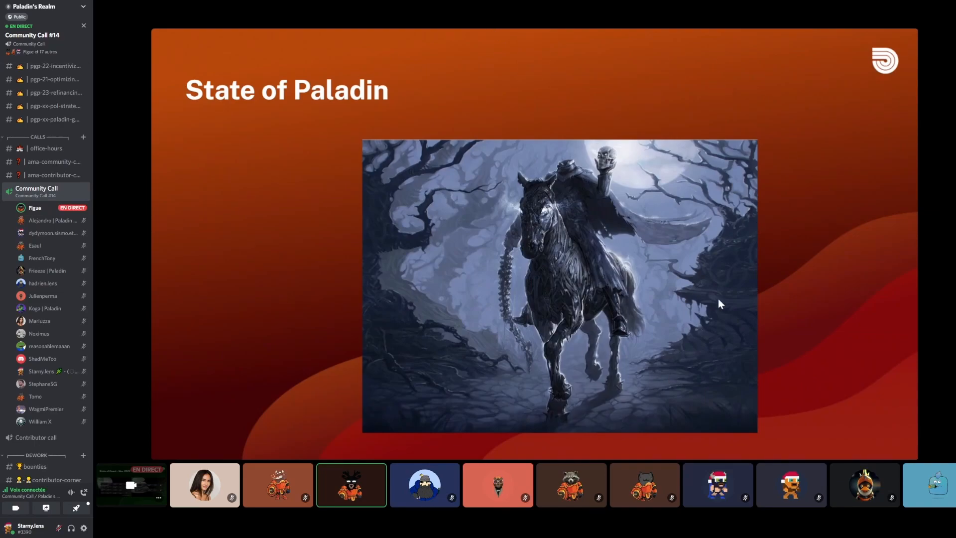
pyautogui.moveTo(830, 269)
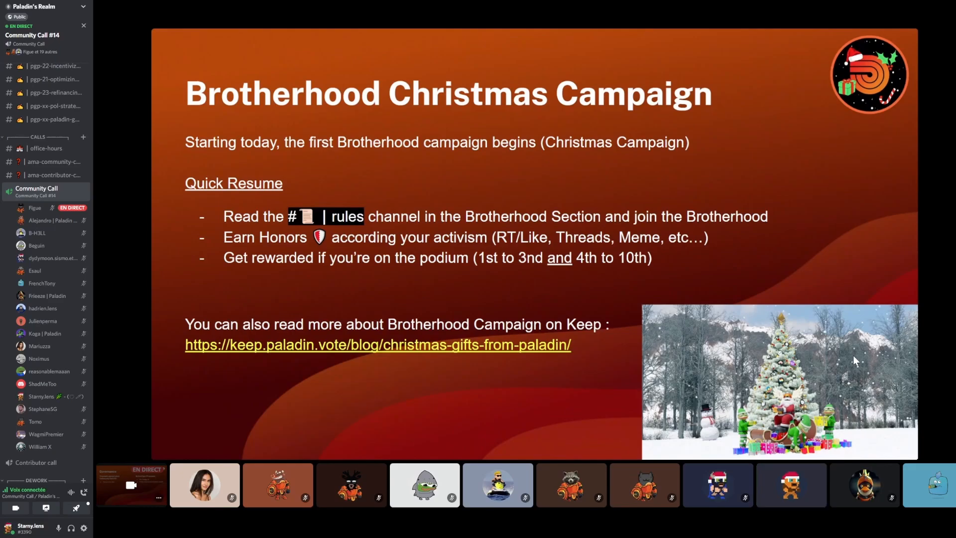
pyautogui.moveTo(693, 133)
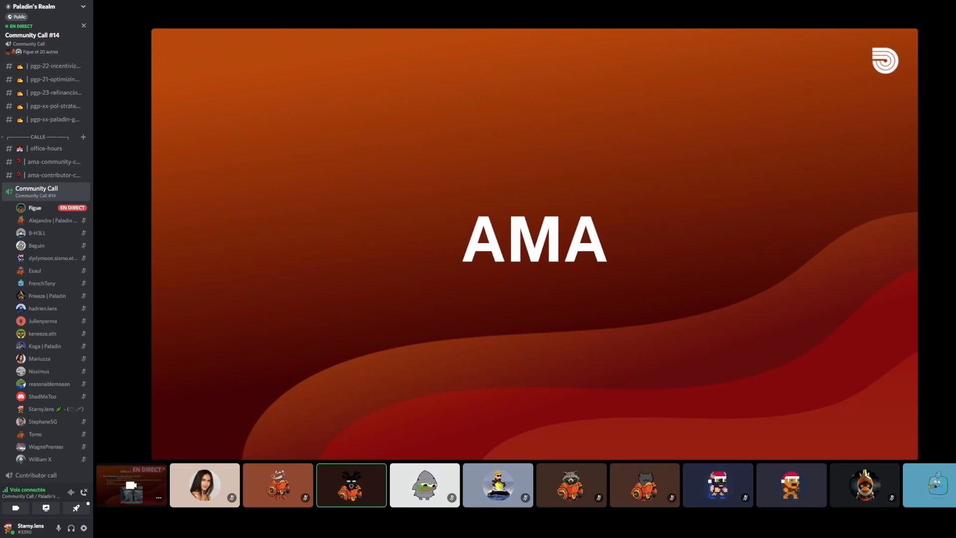
pyautogui.click(54, 161)
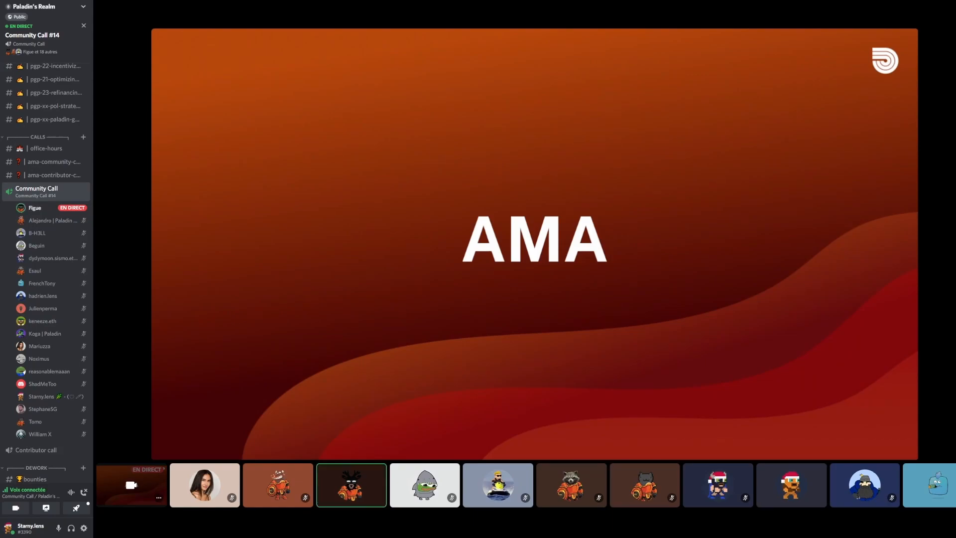
pyautogui.moveTo(54, 162)
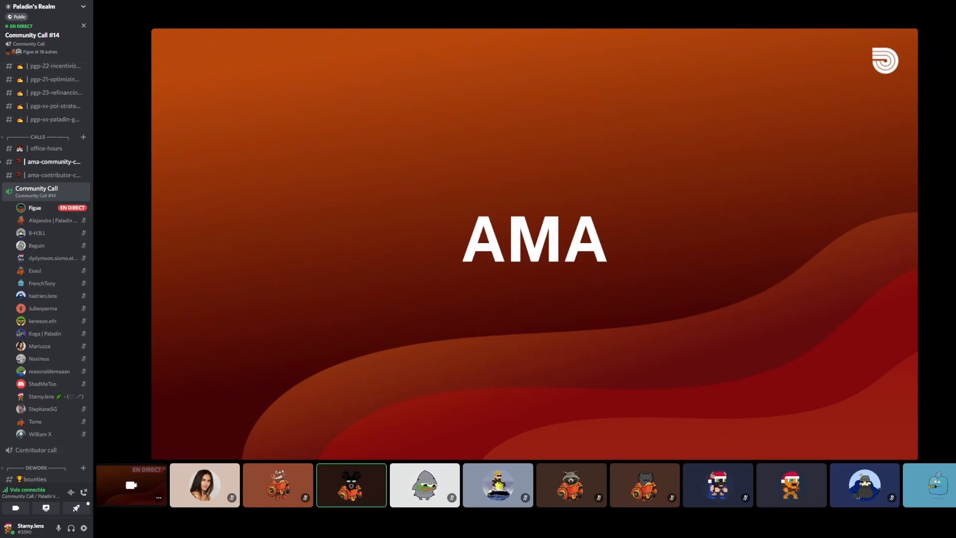